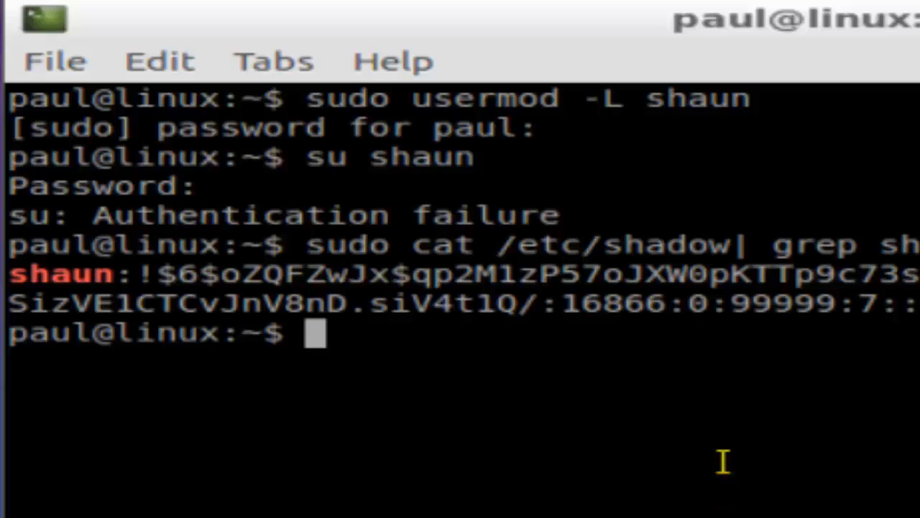
pyautogui.moveTo(720, 504)
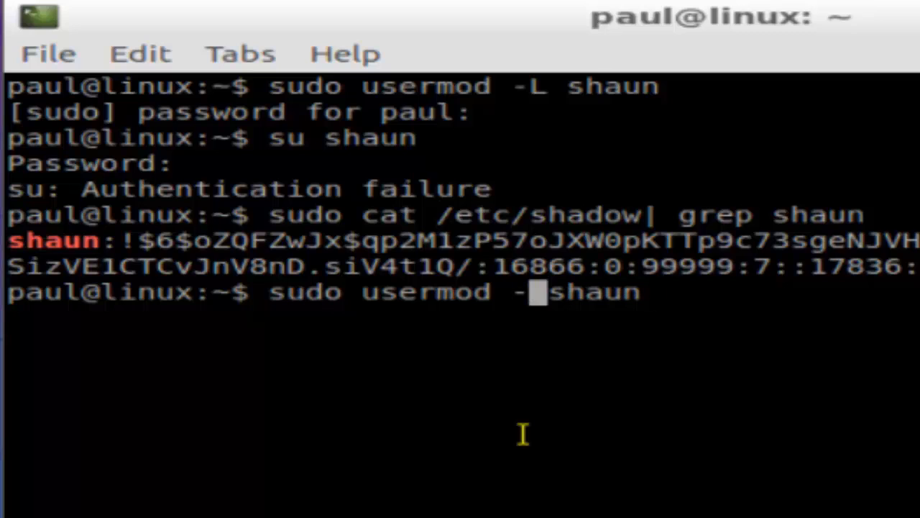
# Change the recalled usermod option from -L to -U to unlock shaun
pyautogui.write('U')
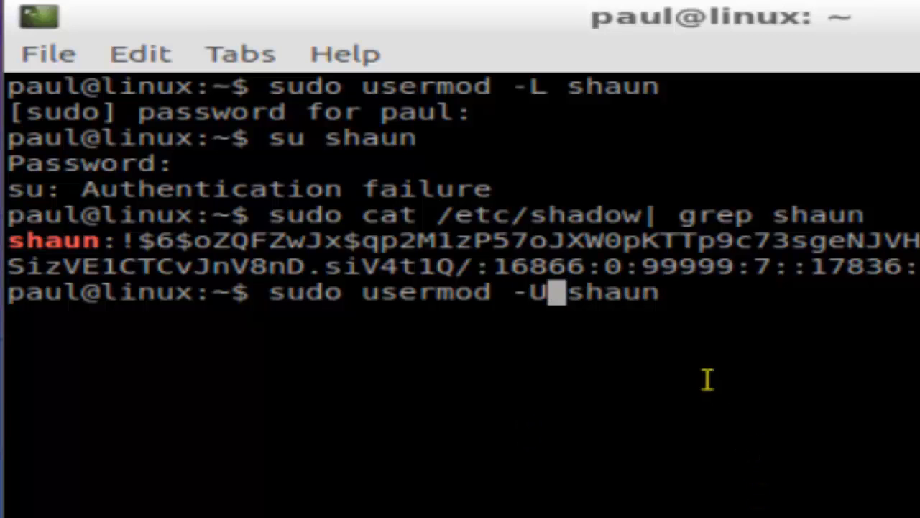
pyautogui.moveTo(774, 325)
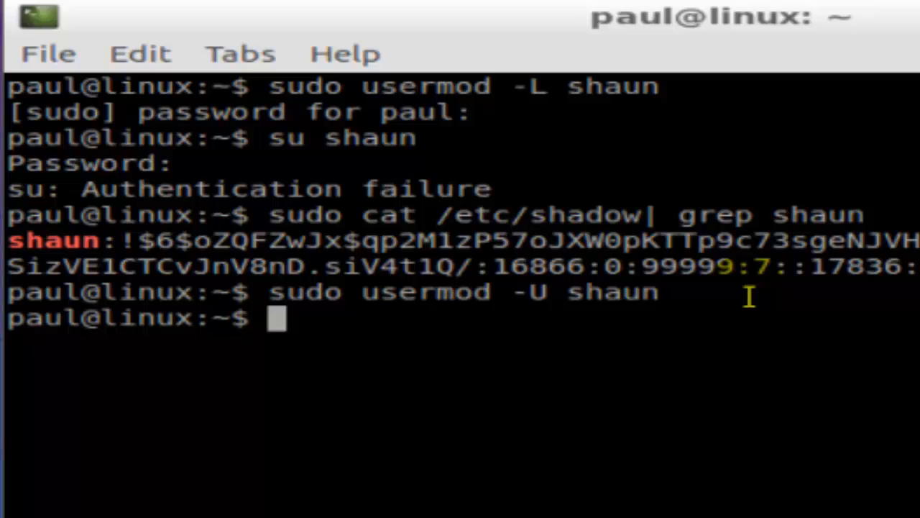
# Switch to user shaun with 'su shaun' and submit the password
pyautogui.write('su shaun')
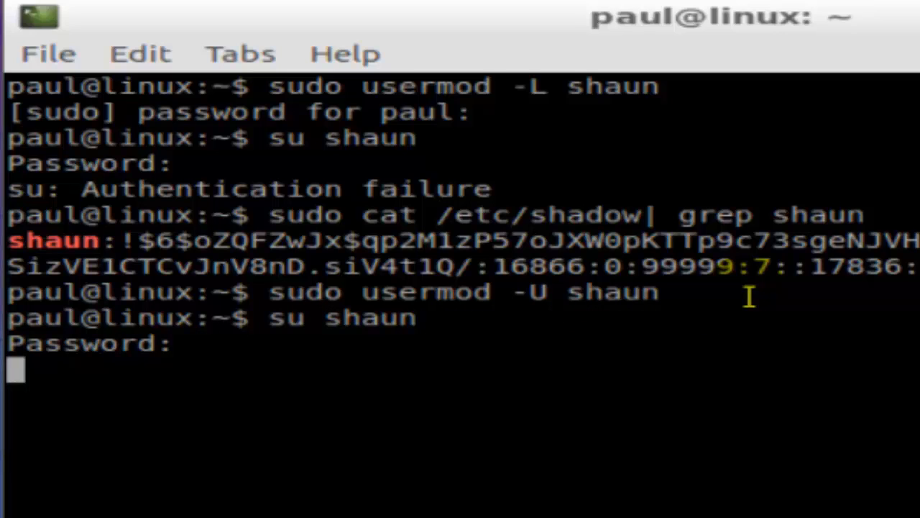
pyautogui.press('Enter')
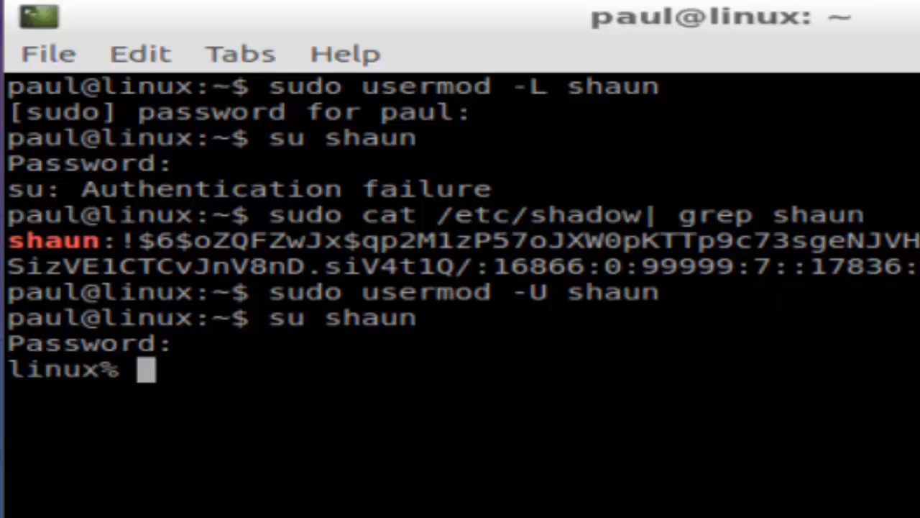